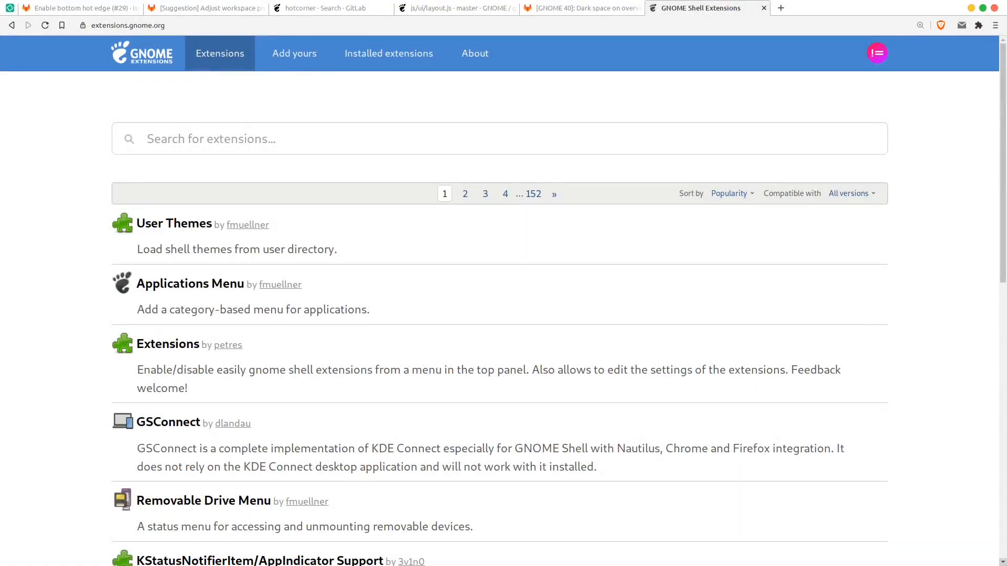
Step: Go to the 'Add yours' upload page and follow the extension approval requirements link
scroll(down, 3)
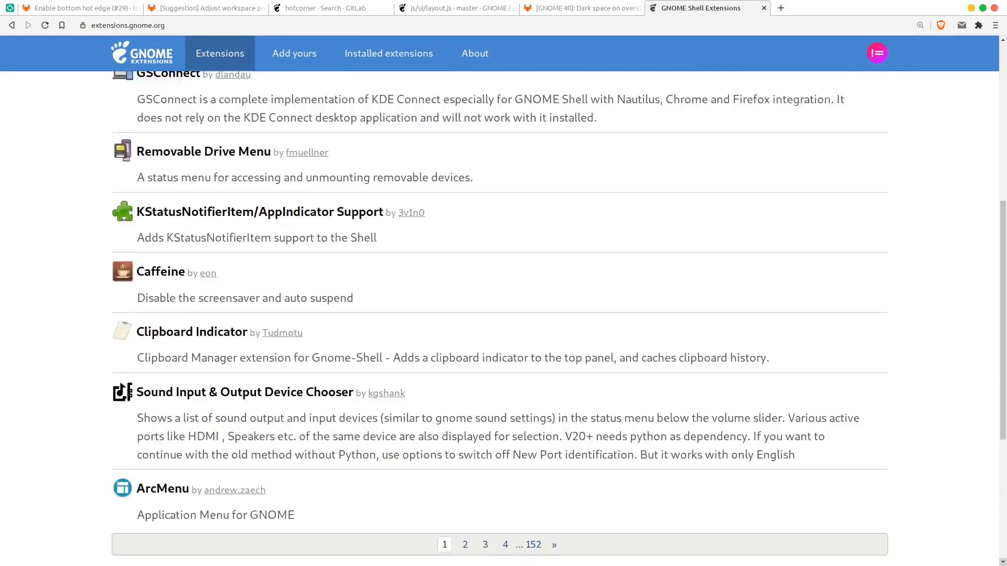
scroll(down, 3)
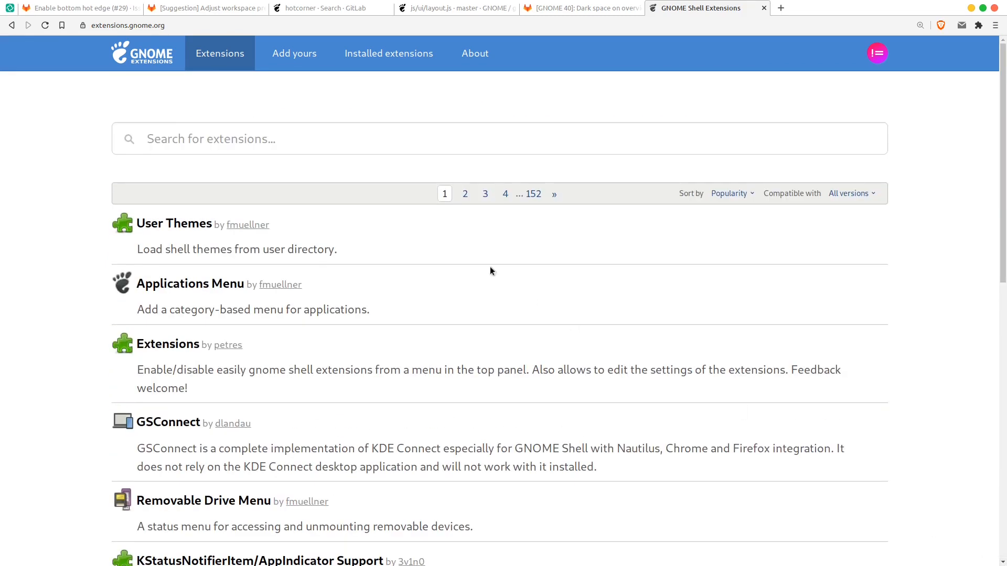
click(294, 53)
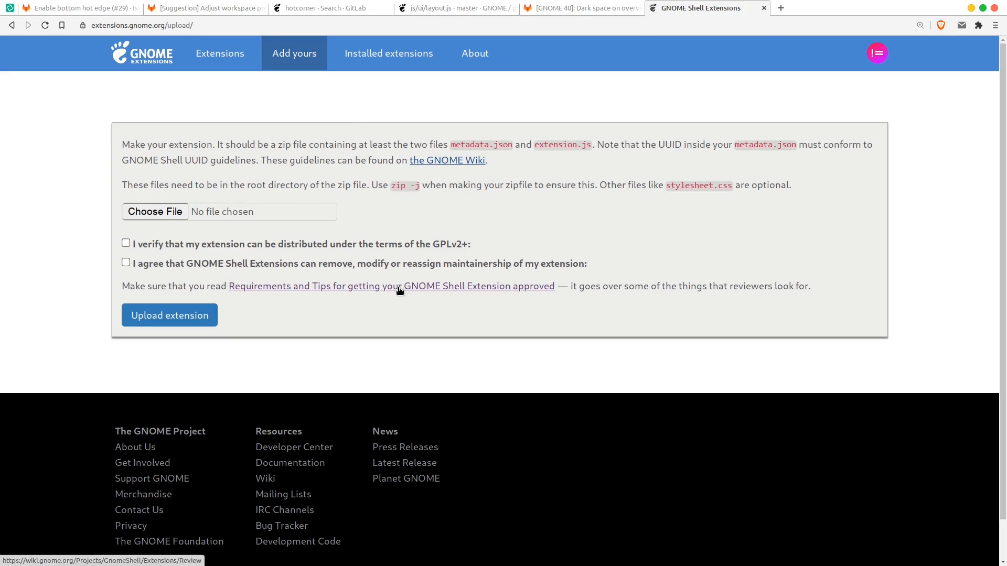
click(391, 285)
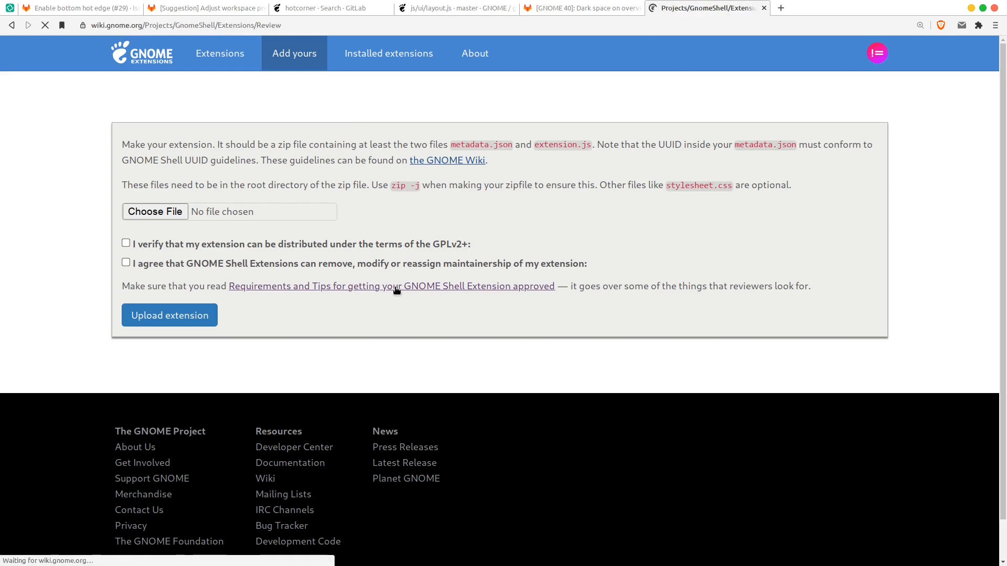
Step: Read down through the wiki's extension review requirements page
click(390, 285)
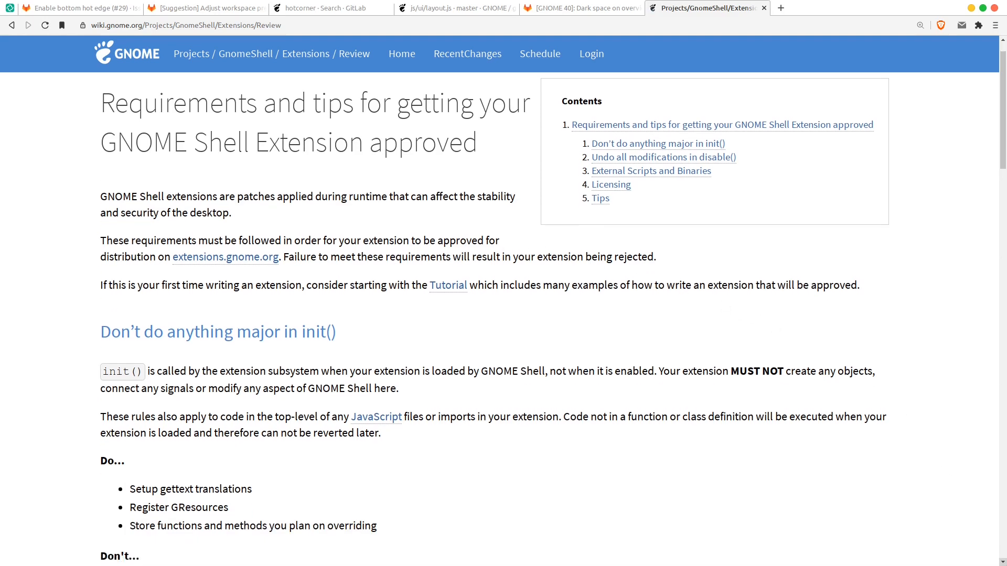
scroll(down, 3)
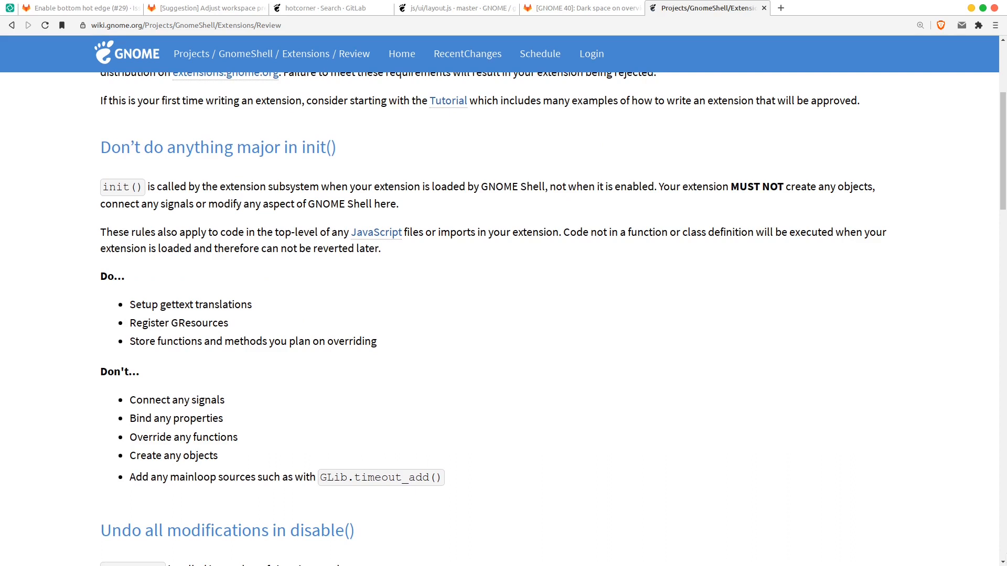
scroll(down, 3)
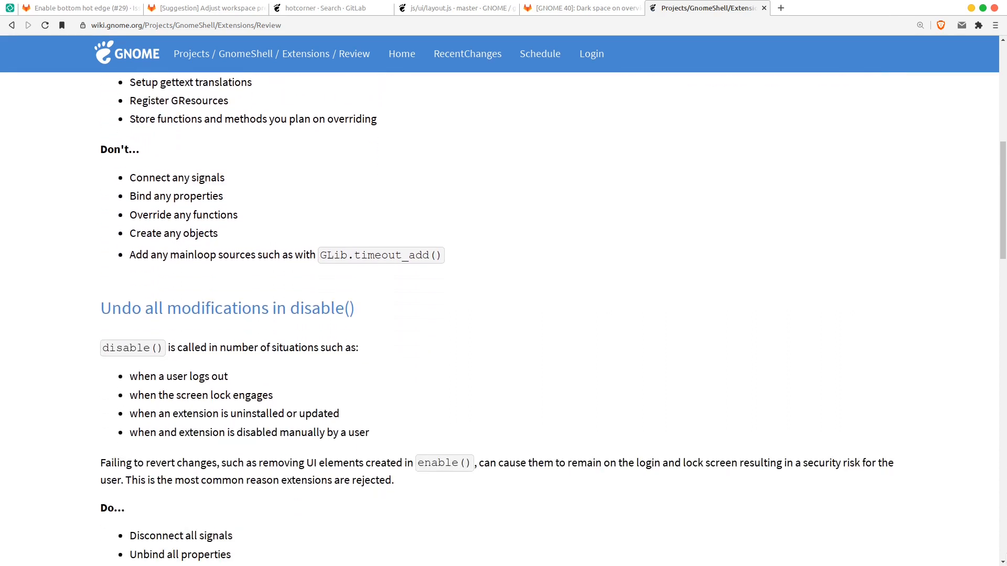
scroll(down, 3)
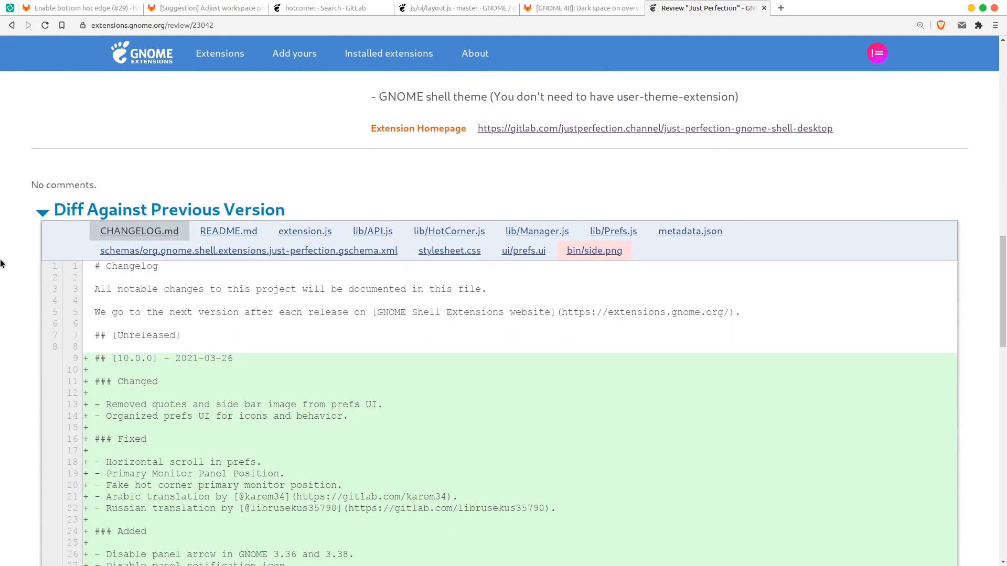
Step: Review the extension.js changes adding the panel-arrow, notification-icon and show-apps-button functions
scroll(down, 3)
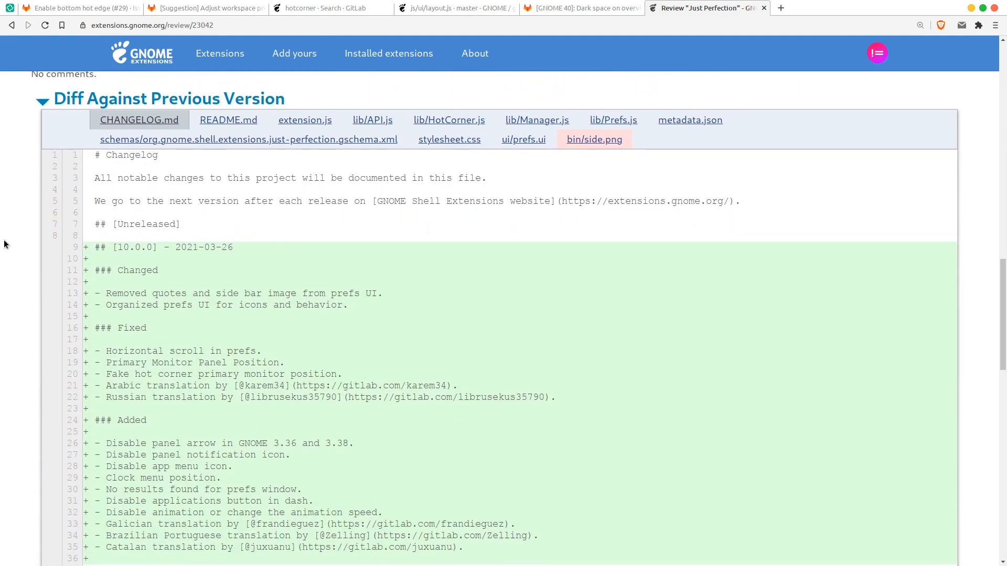
mouse_move(305, 119)
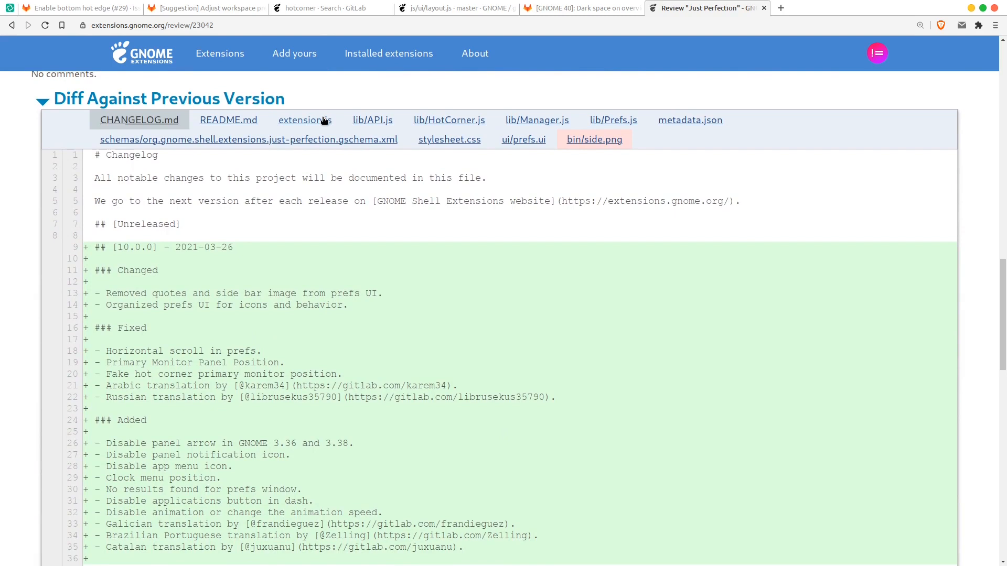
click(305, 120)
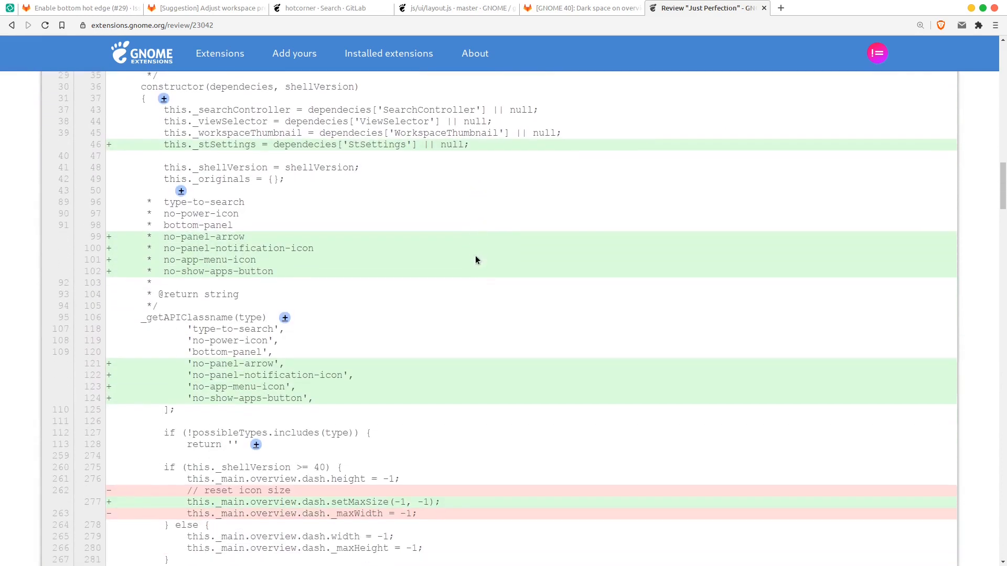
scroll(down, 3)
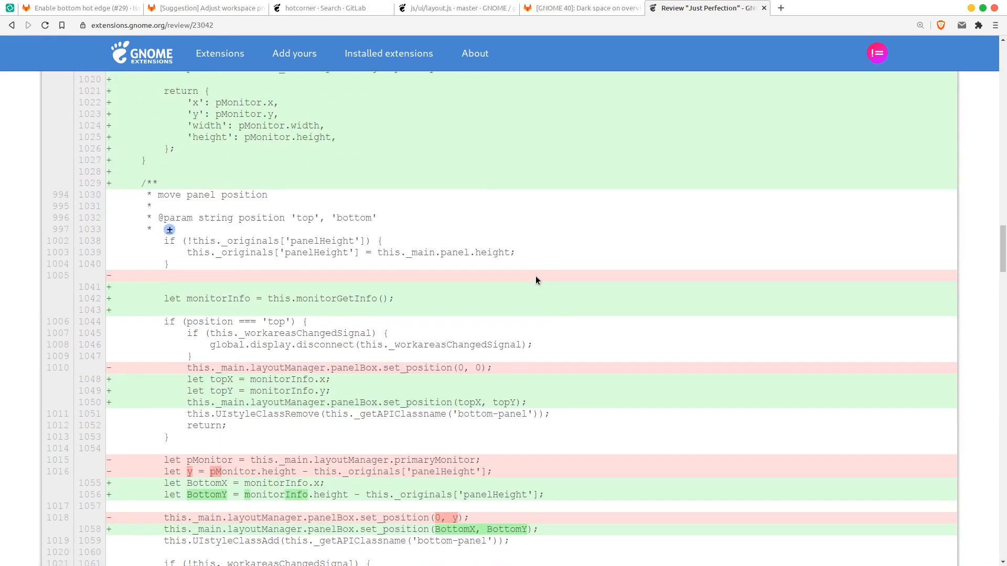
scroll(down, 3)
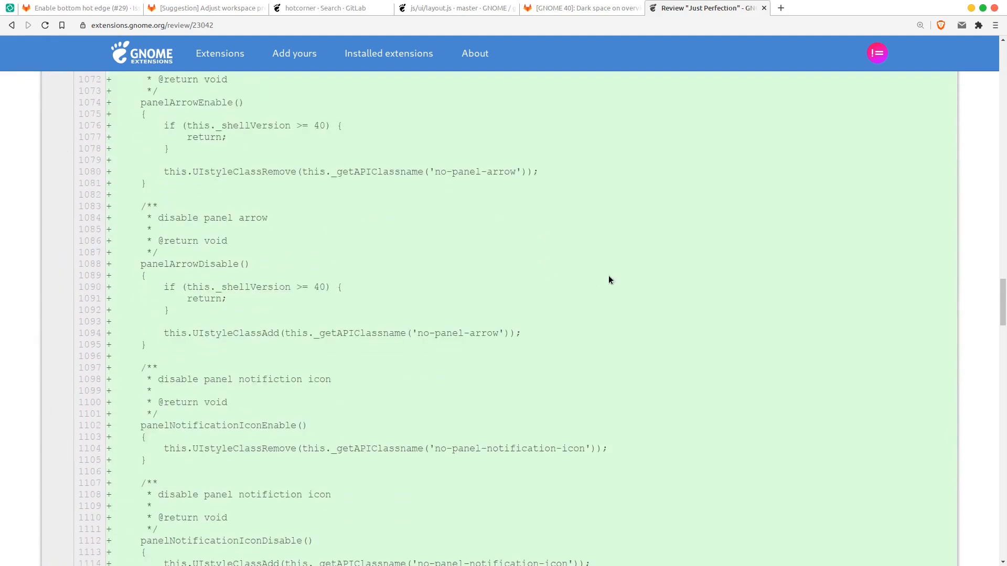
scroll(down, 3)
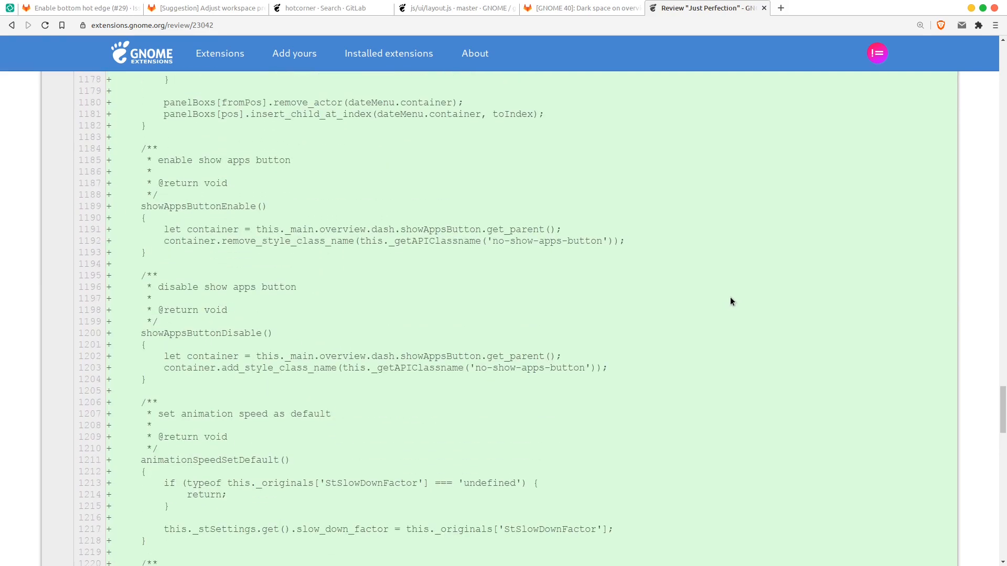
scroll(down, 3)
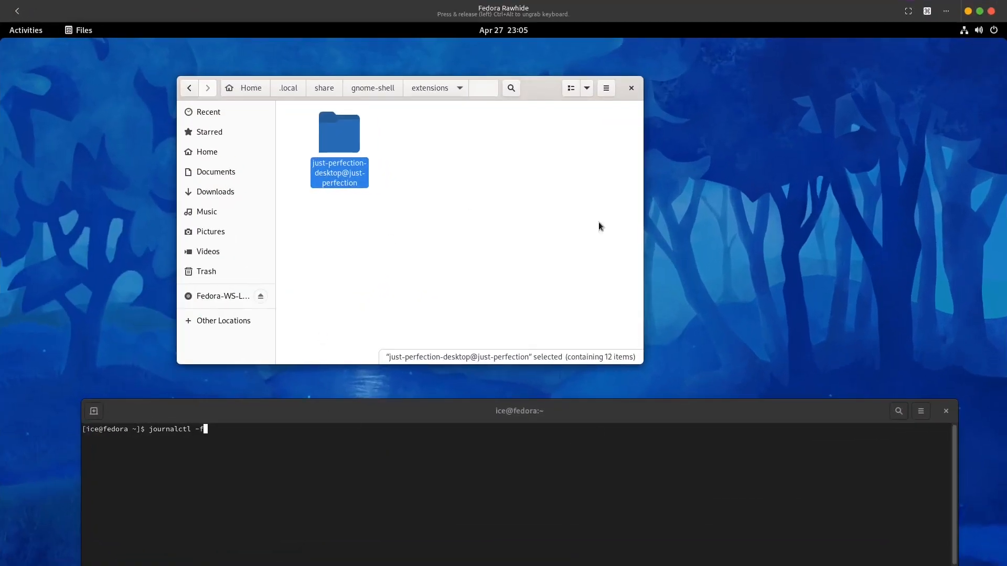
mouse_move(844, 287)
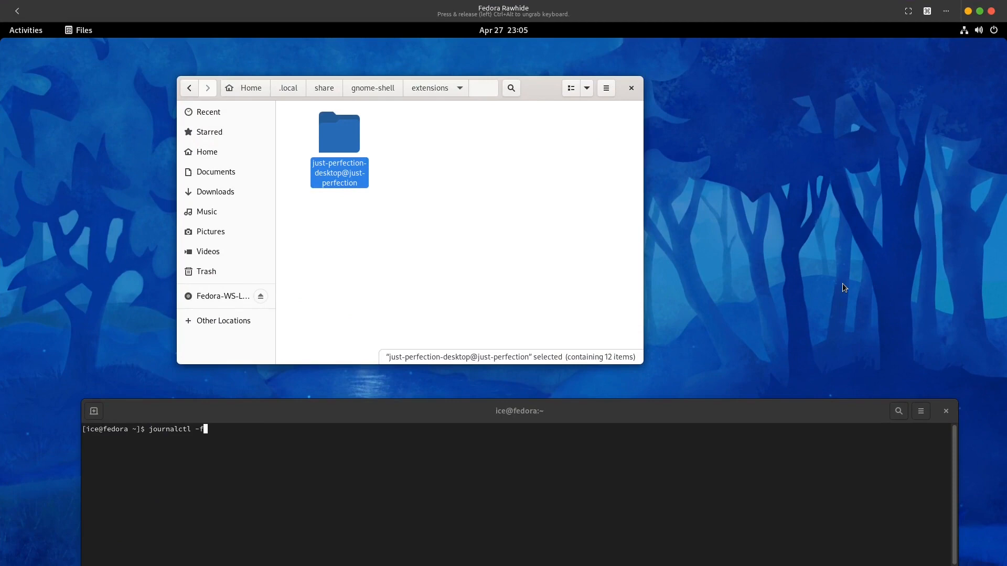
mouse_move(848, 276)
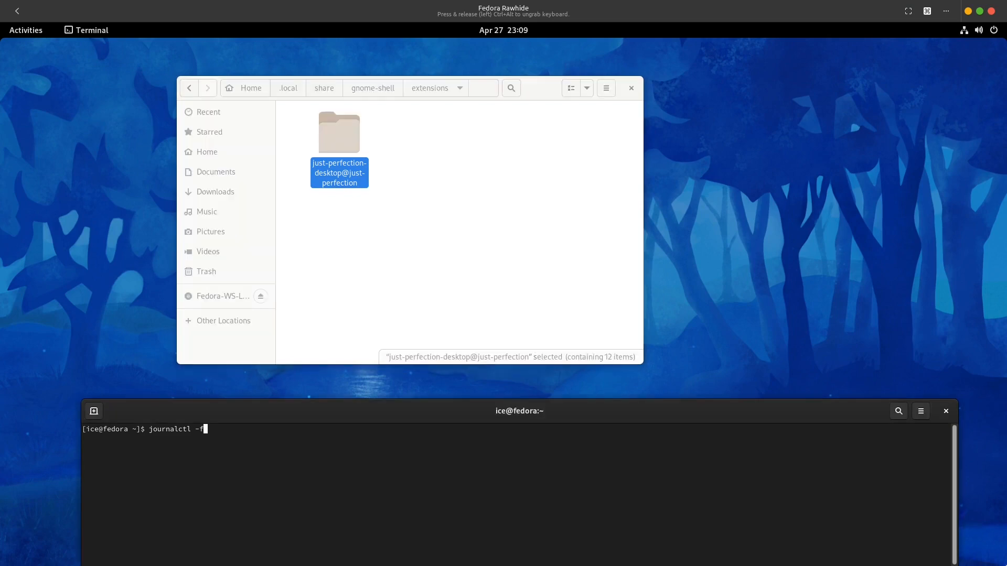
Step: Run journalctl -f to stream the VM's system journal live
key(Return)
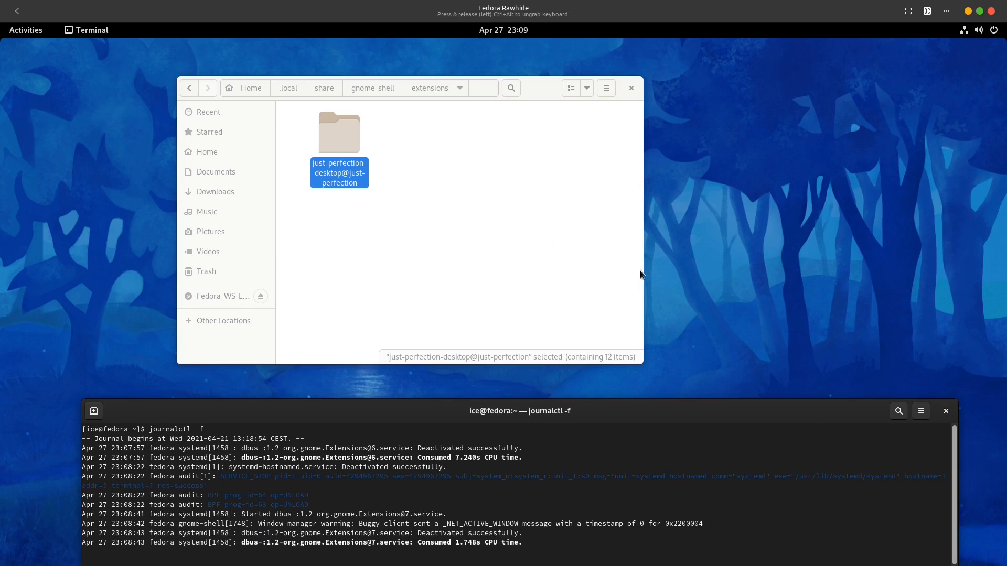
Step: Show Just Perfection's preferences from the Extensions app, then close both windows
click(25, 30)
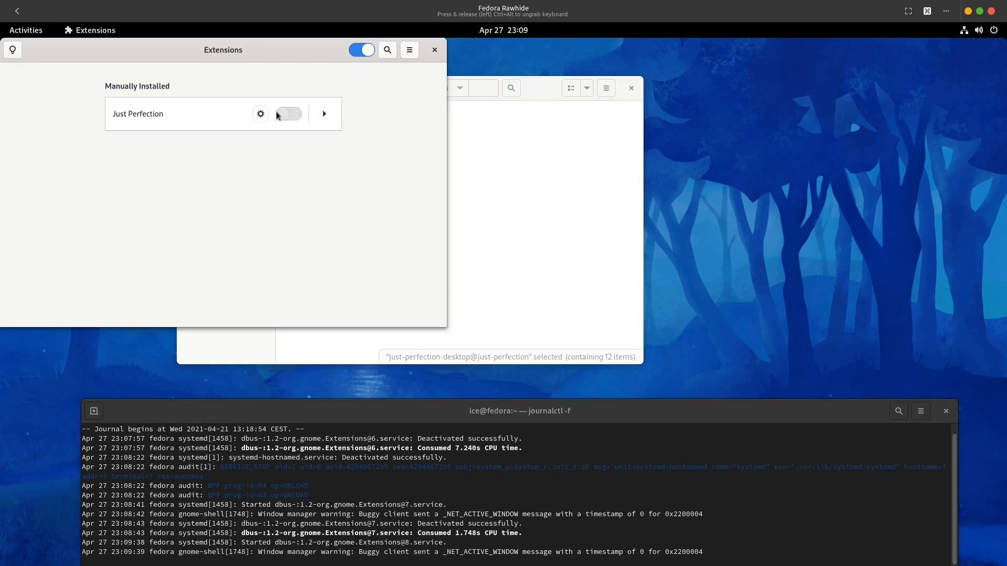
click(261, 113)
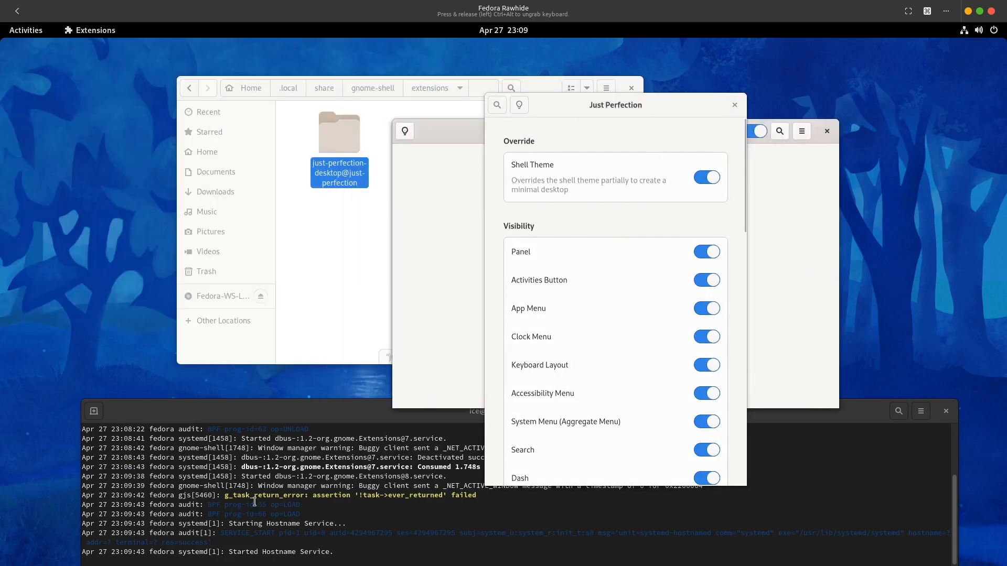
click(734, 105)
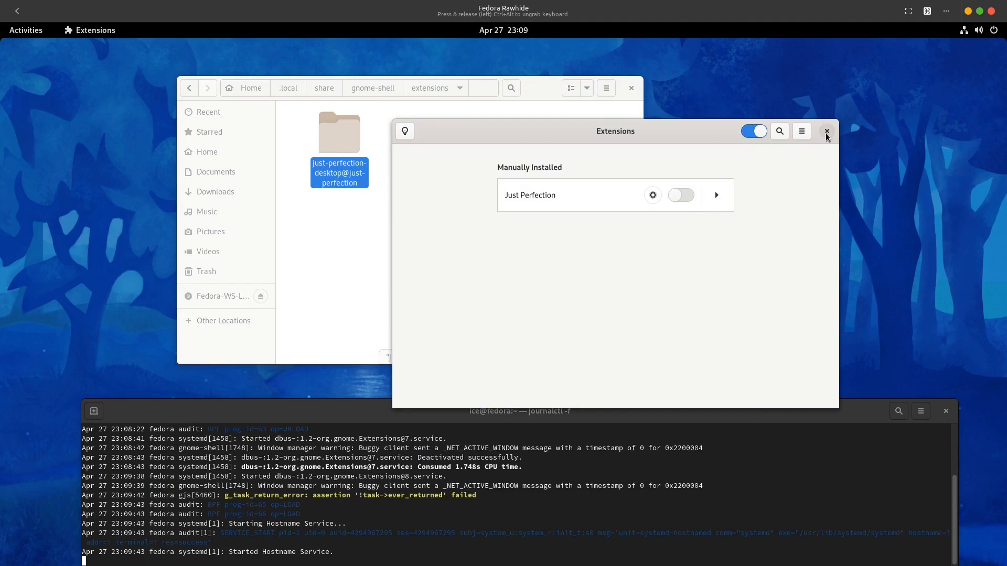
click(827, 131)
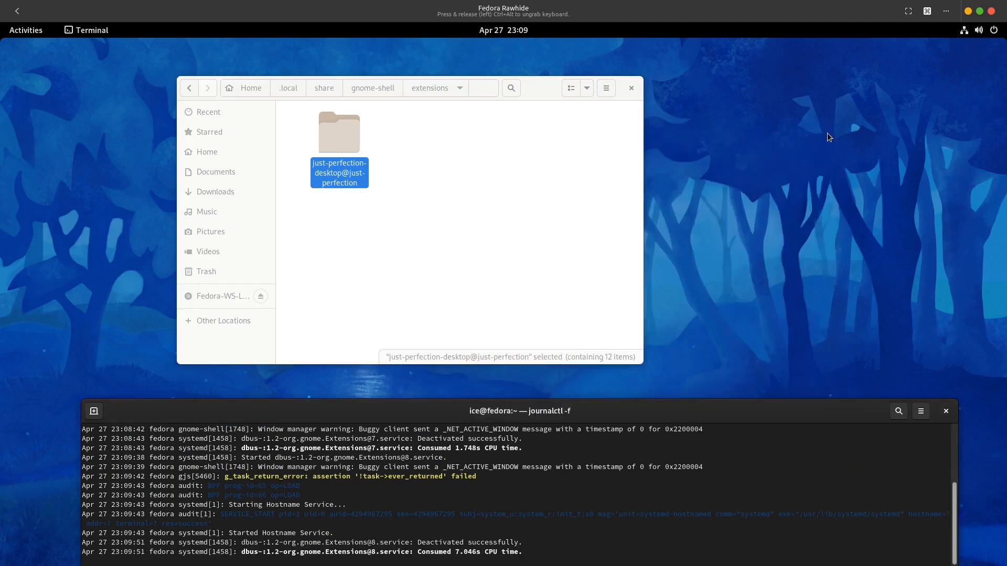